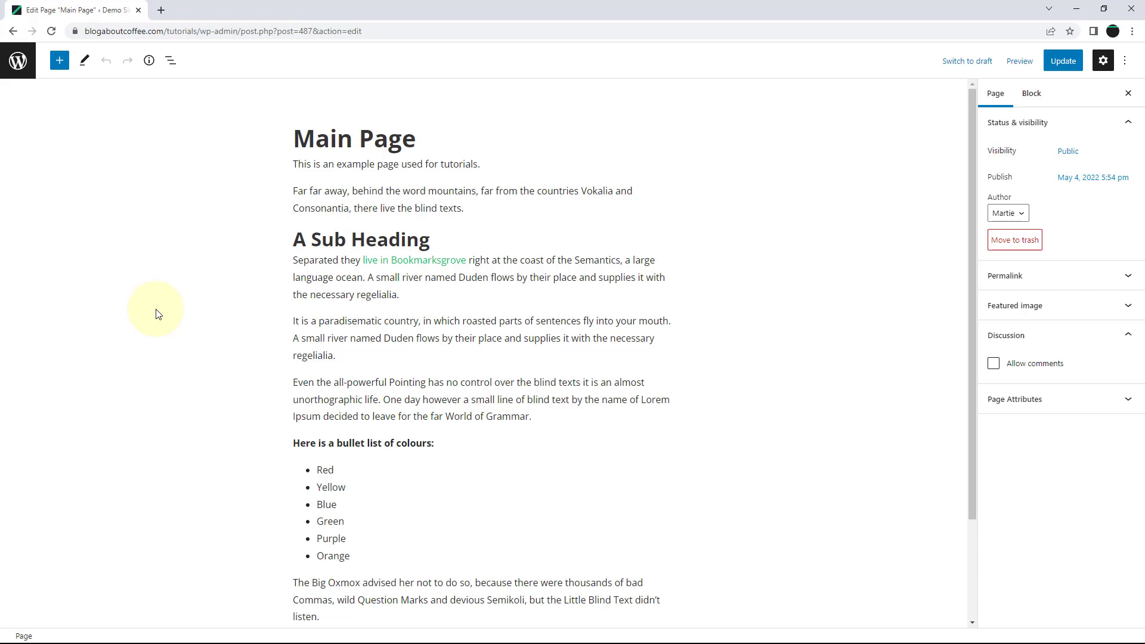
mouse_move(271, 323)
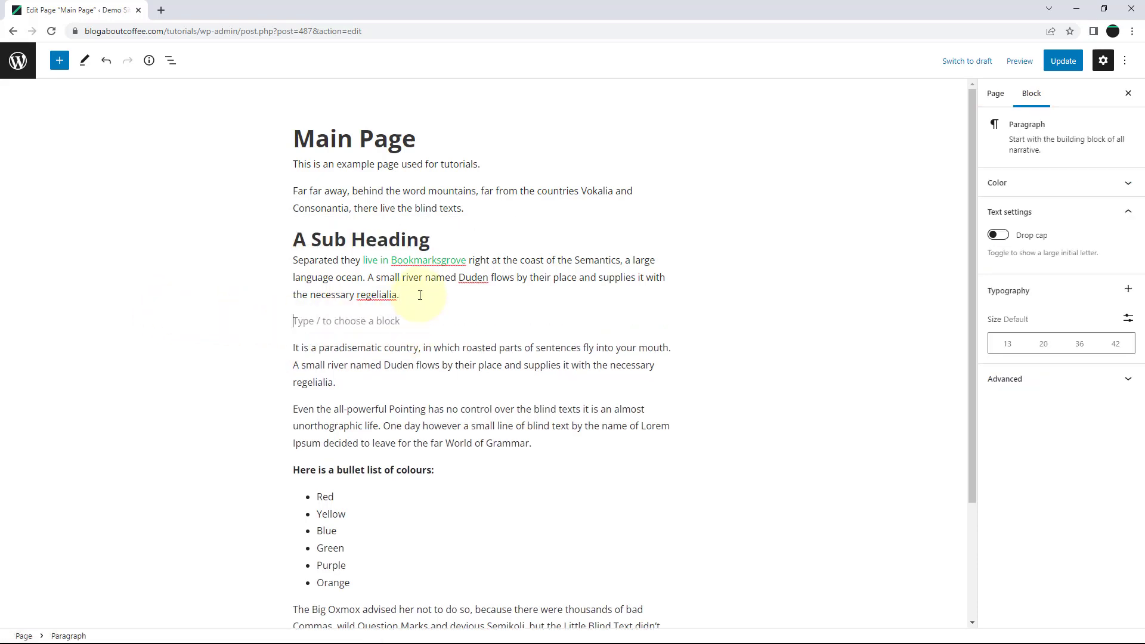
mouse_move(486, 317)
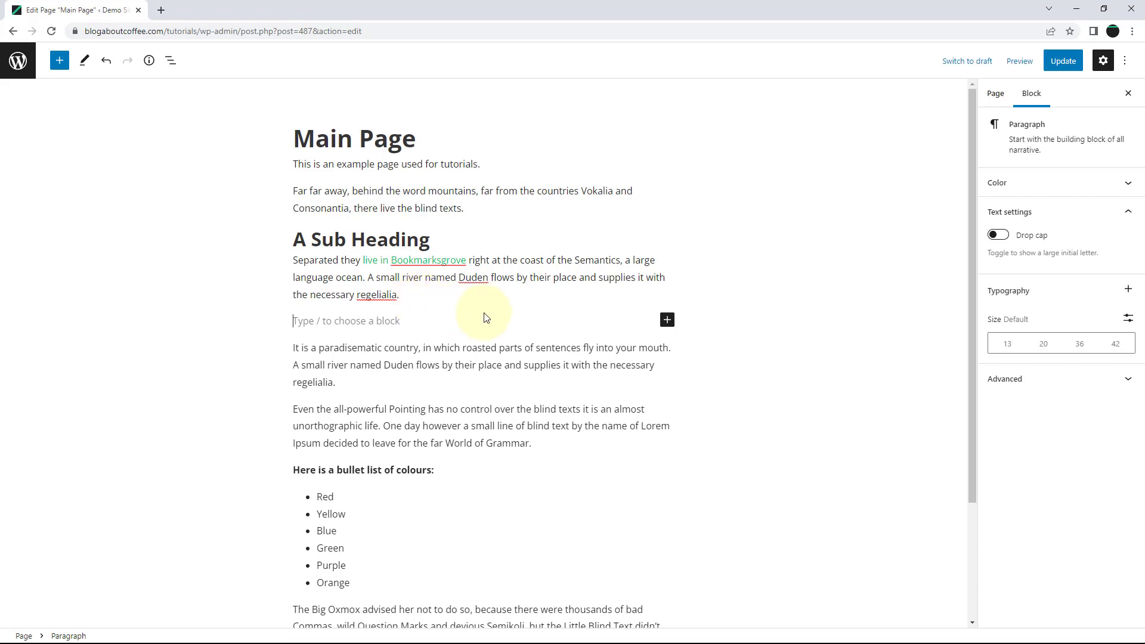
Bring up the block type choices for the new empty block below the paragraph.
left_click(665, 319)
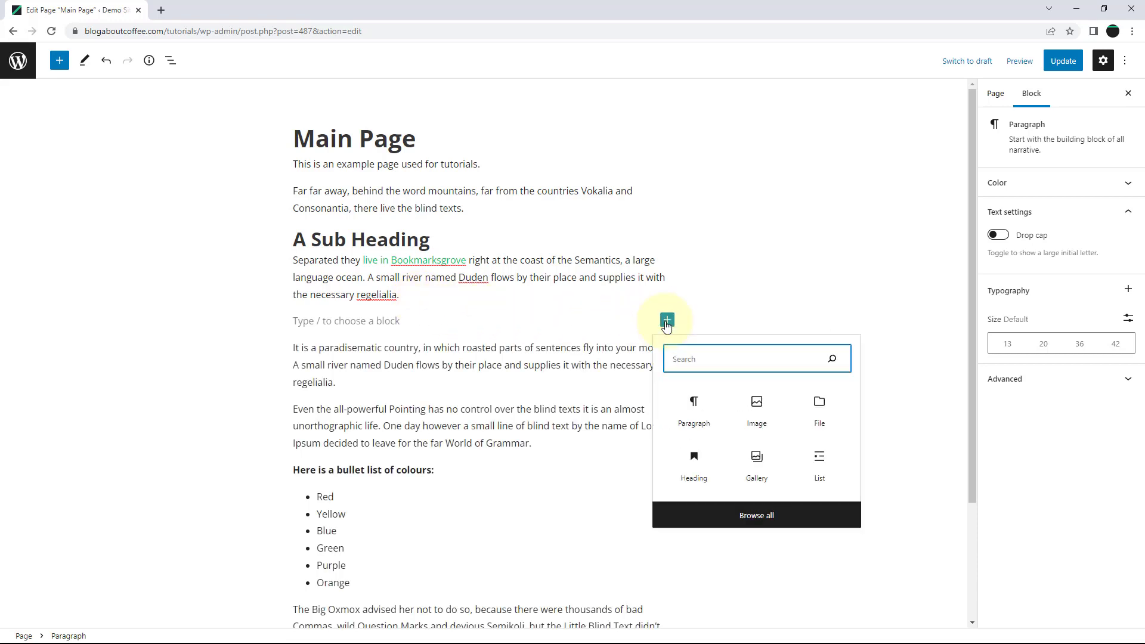
Insert an Image block holding the green-stripe site icon from the Media Library.
left_click(756, 411)
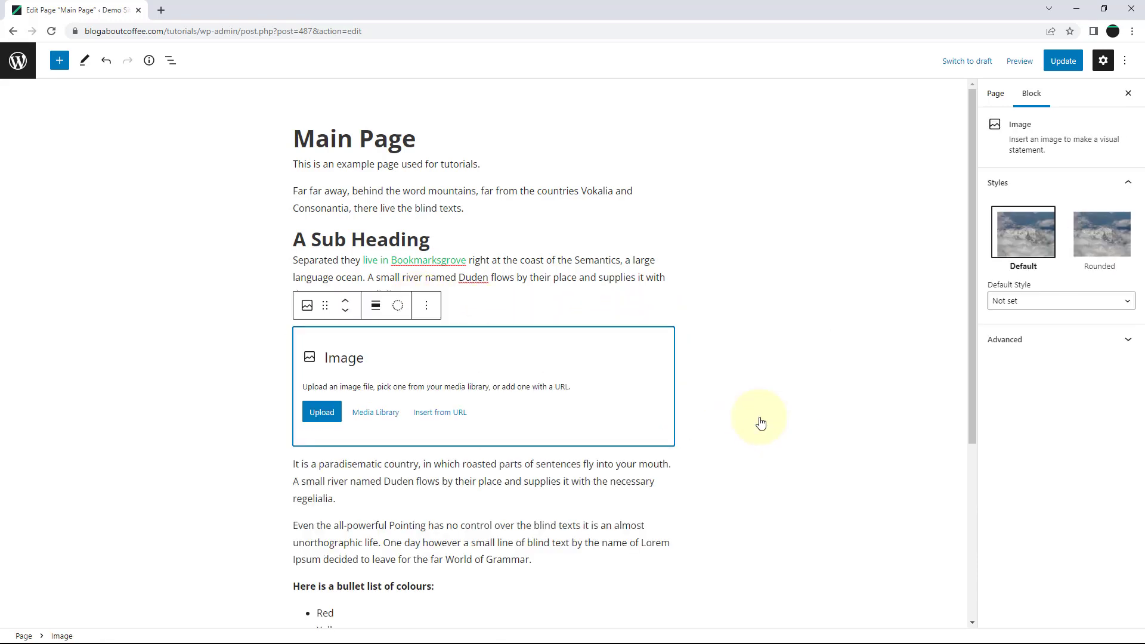
mouse_move(438, 365)
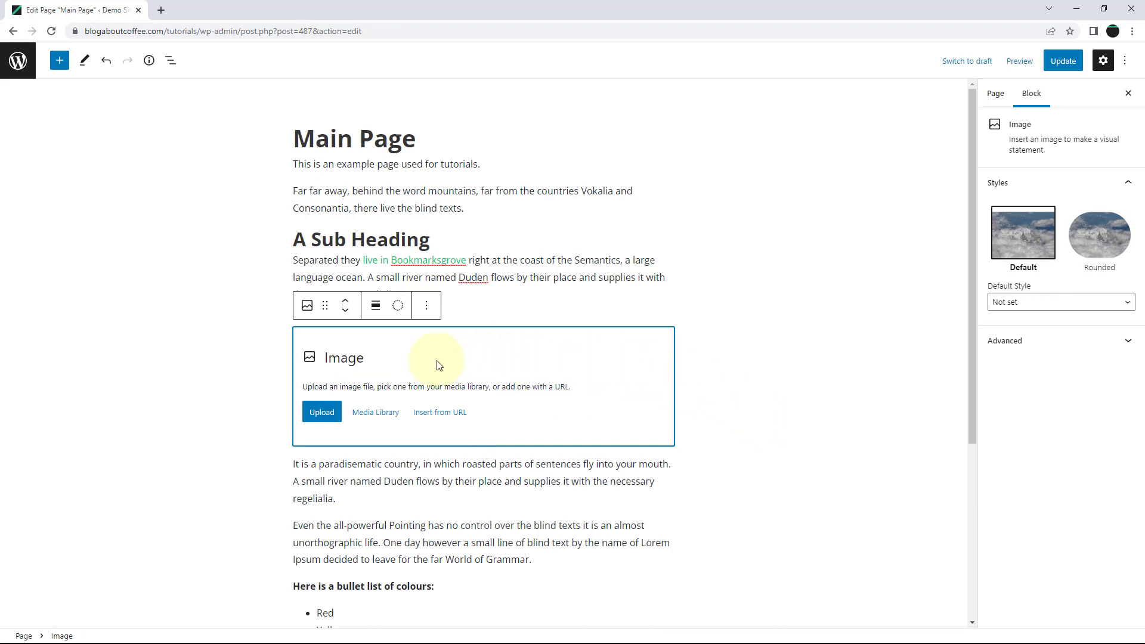
mouse_move(321, 411)
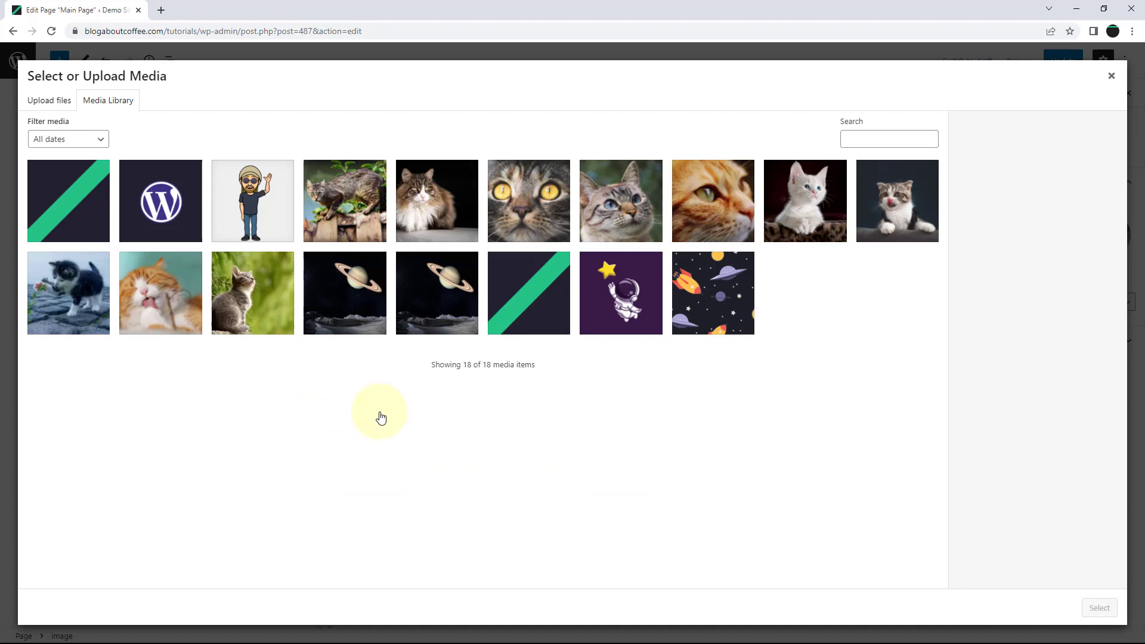
left_click(68, 200)
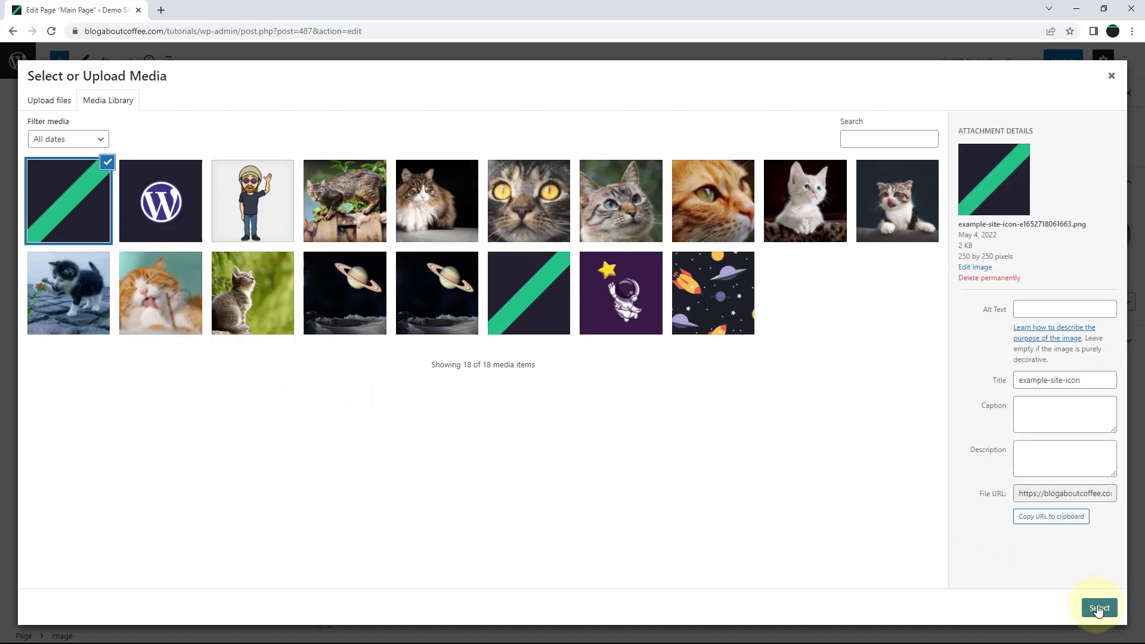
left_click(1099, 607)
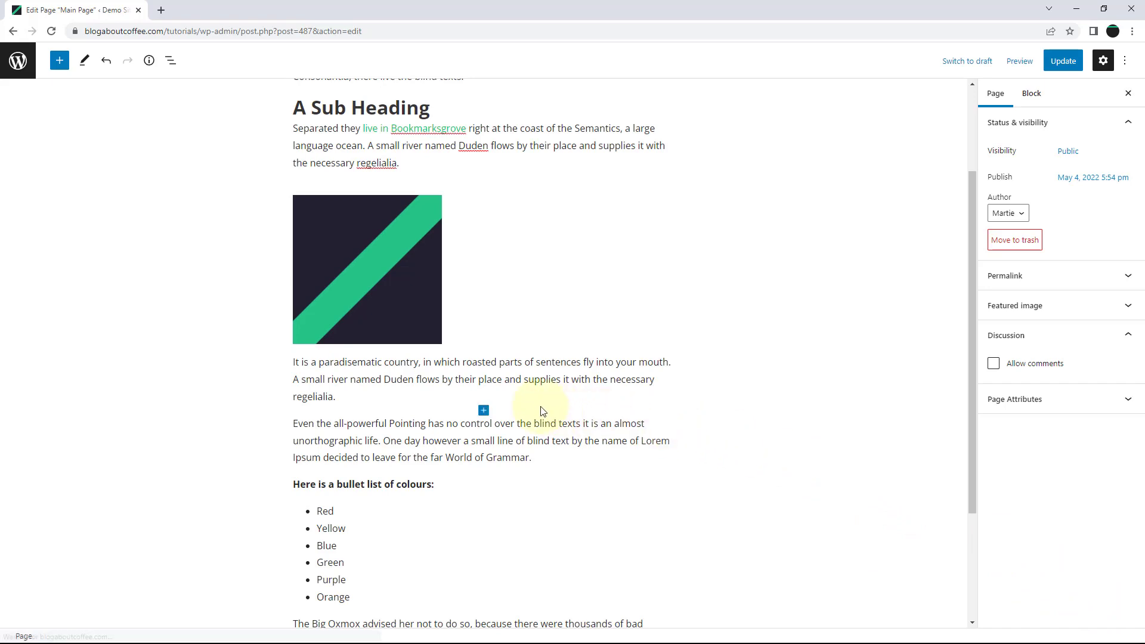
Paste the letsbuildwordpress YouTube videos URL as the green-stripe image's link and confirm it.
scroll("up", 3)
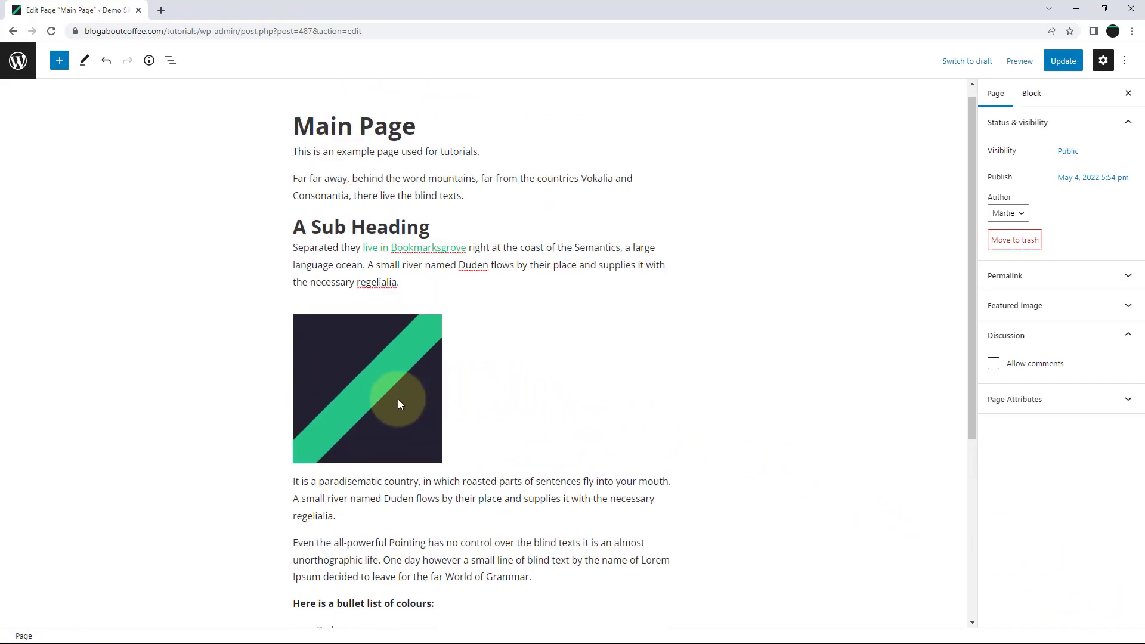
left_click(366, 387)
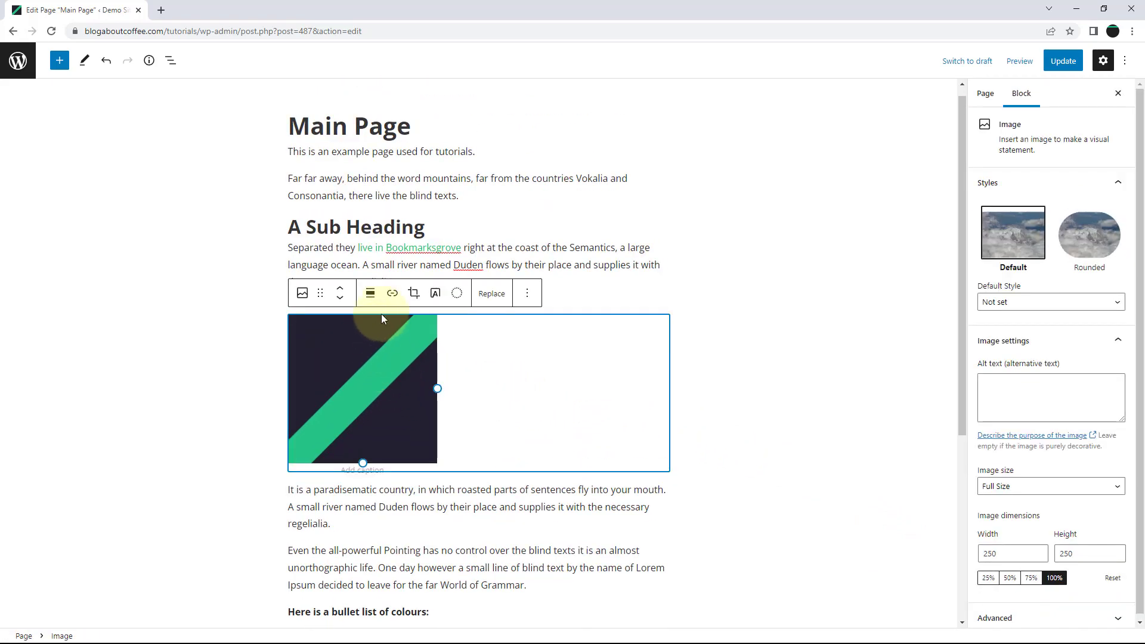
left_click(392, 293)
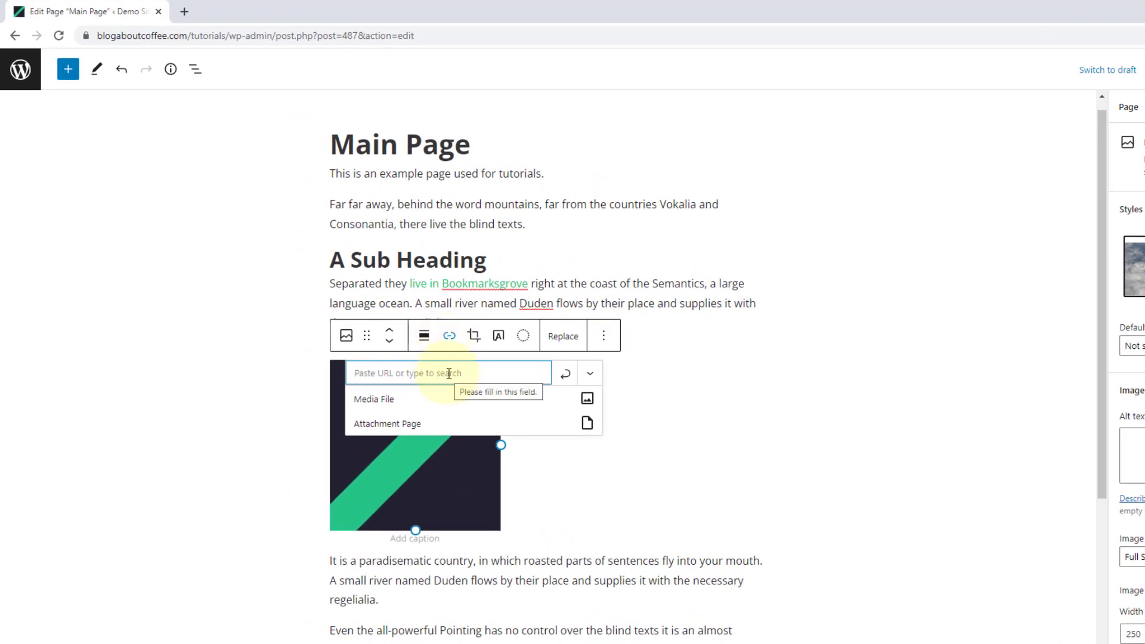
right_click(445, 373)
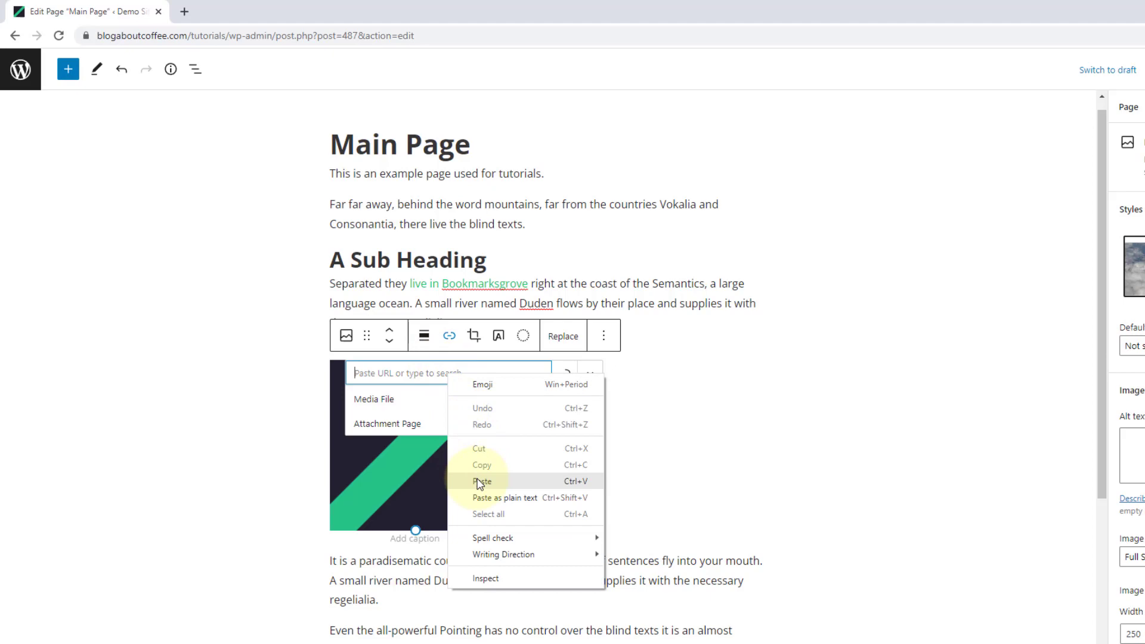
left_click(482, 481)
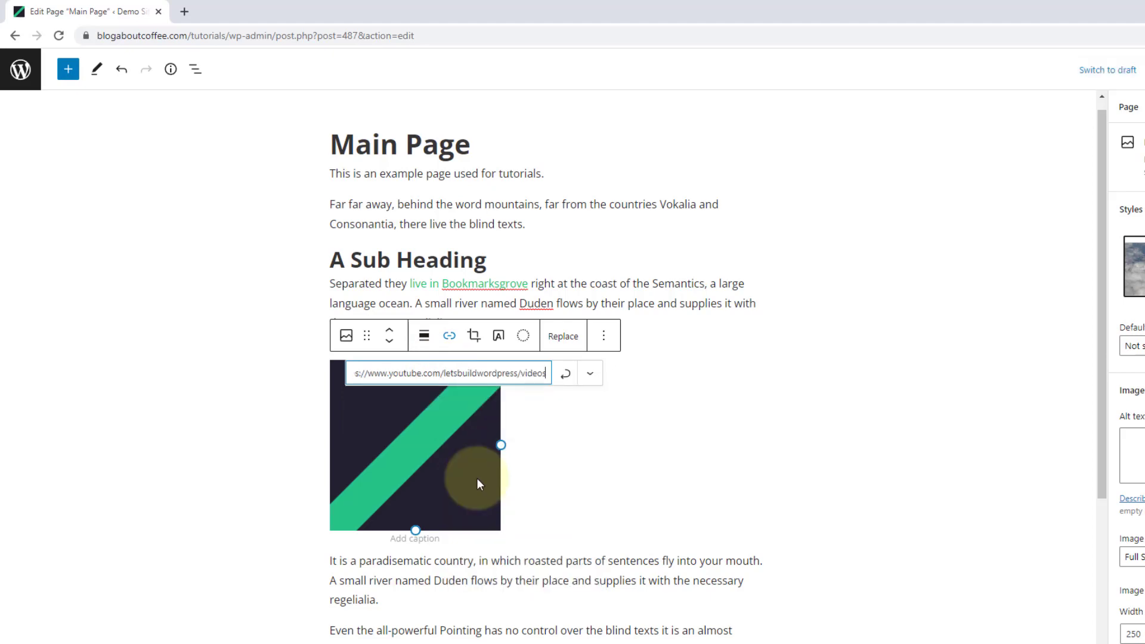
mouse_move(536, 468)
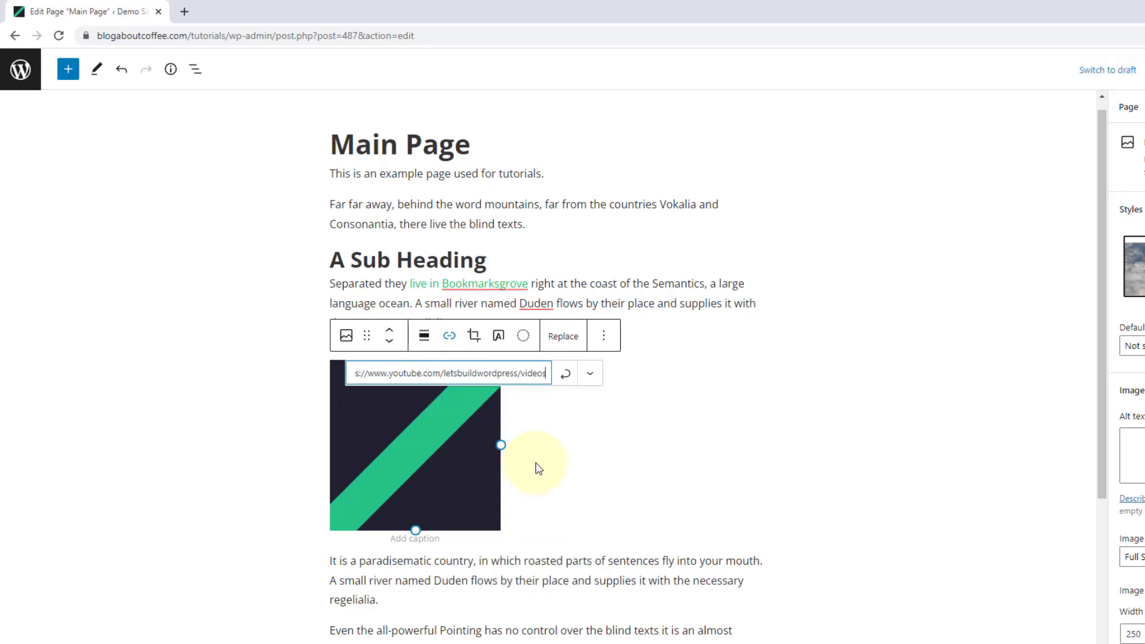
key("Return")
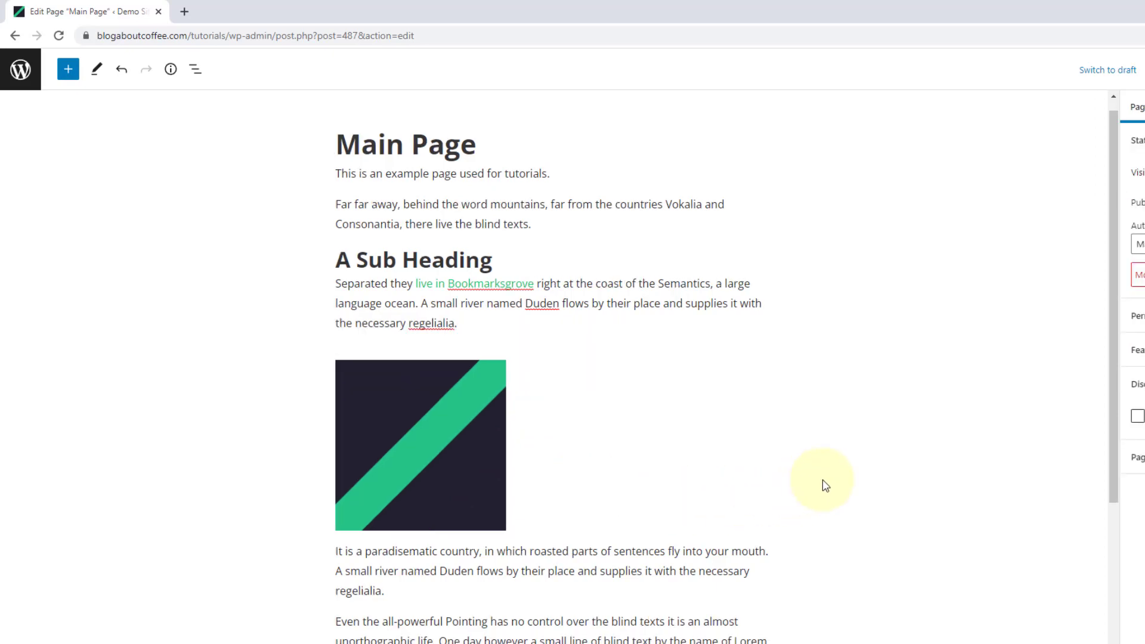
mouse_move(599, 482)
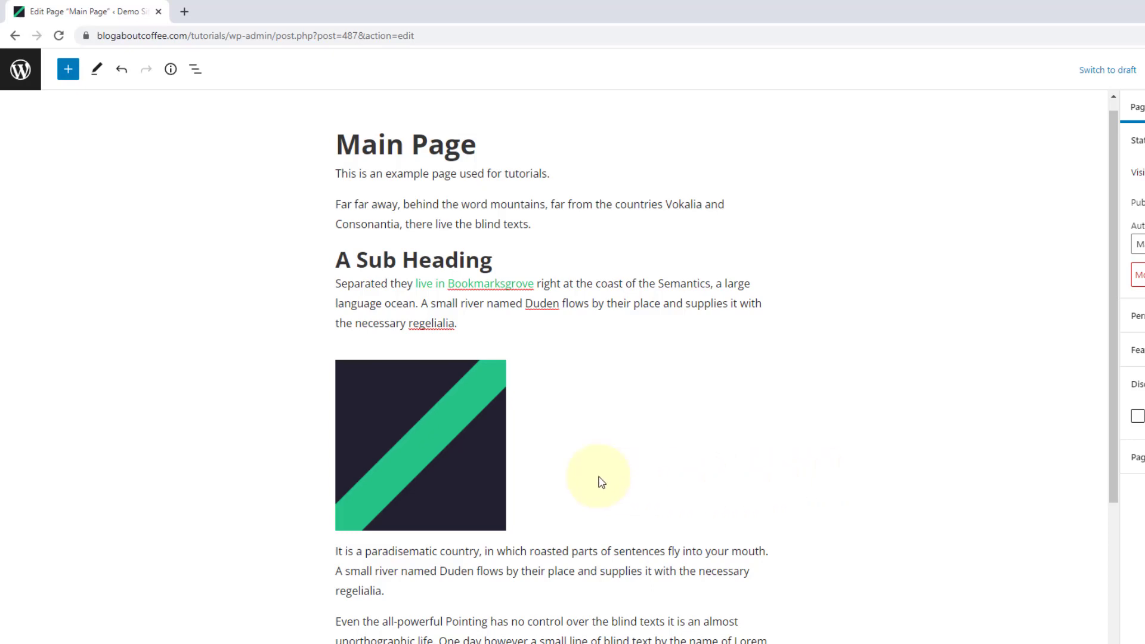
Set the image's link to open in a new tab.
left_click(420, 445)
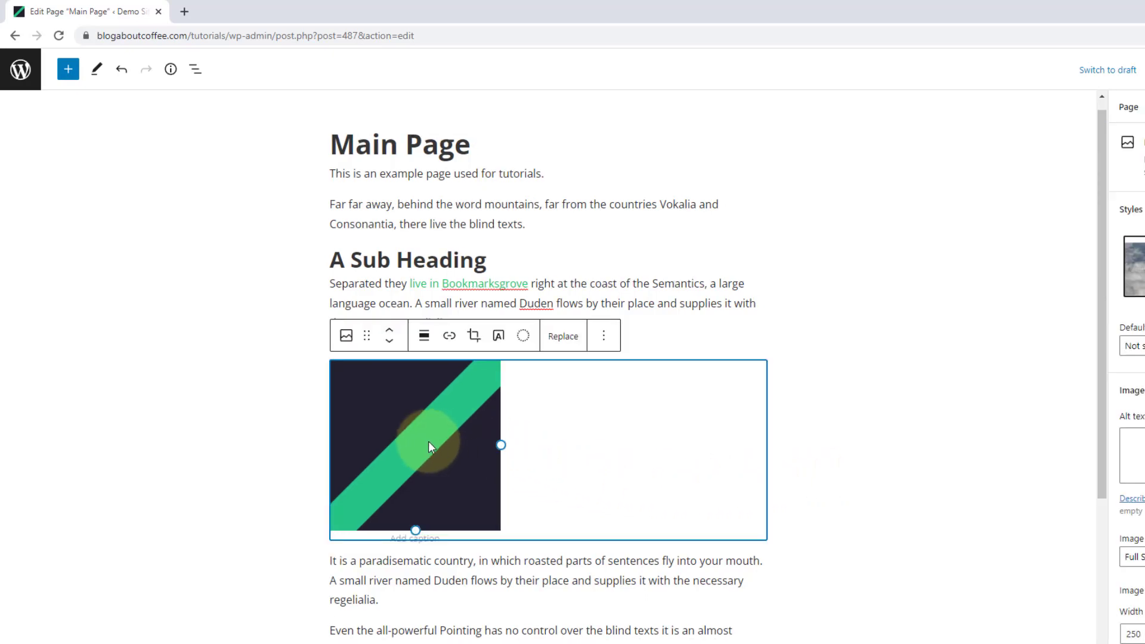
left_click(449, 336)
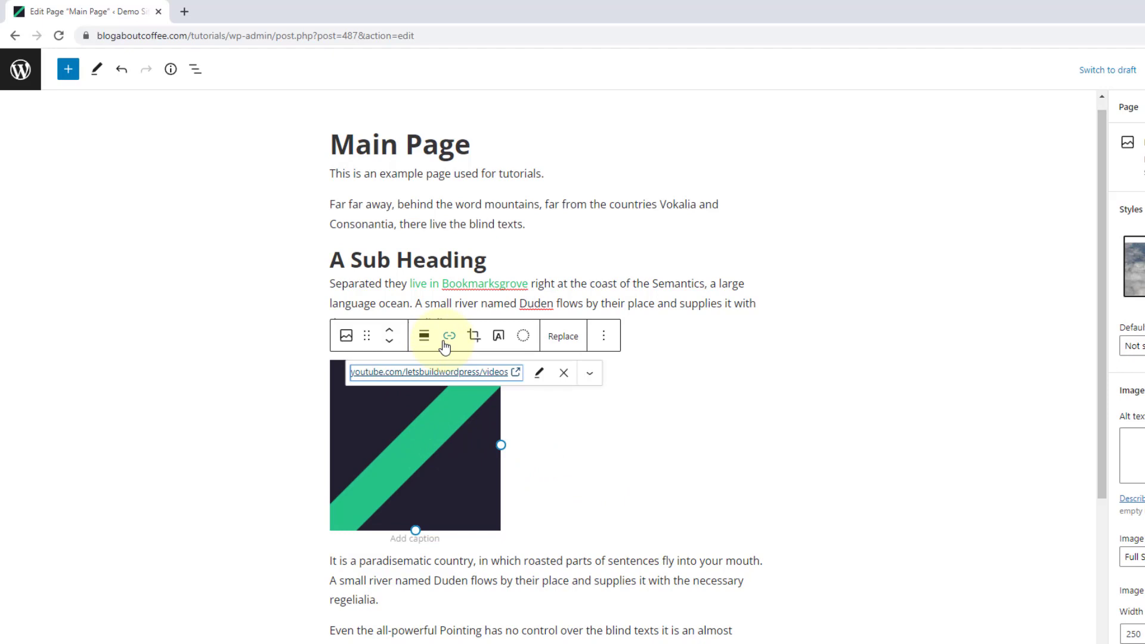
mouse_move(588, 374)
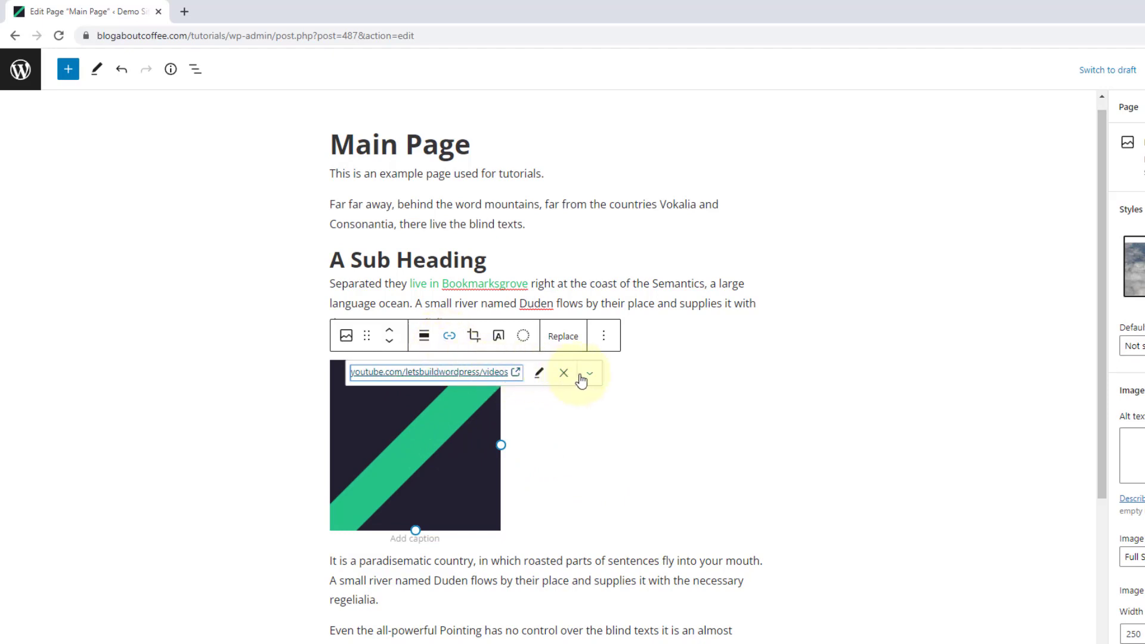
left_click(588, 372)
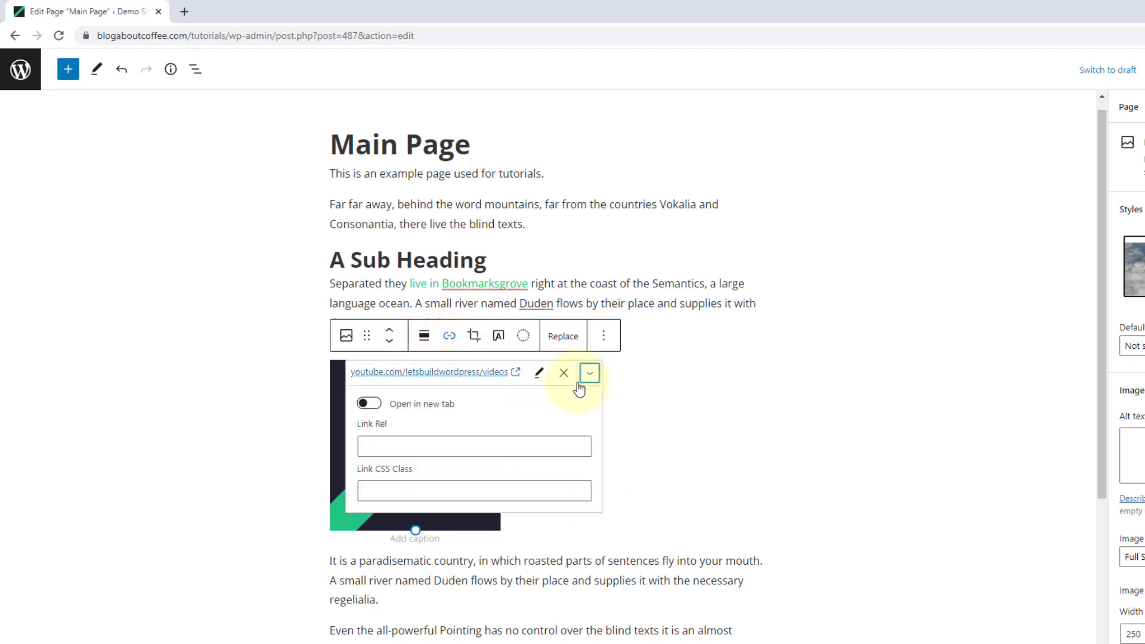
left_click(368, 403)
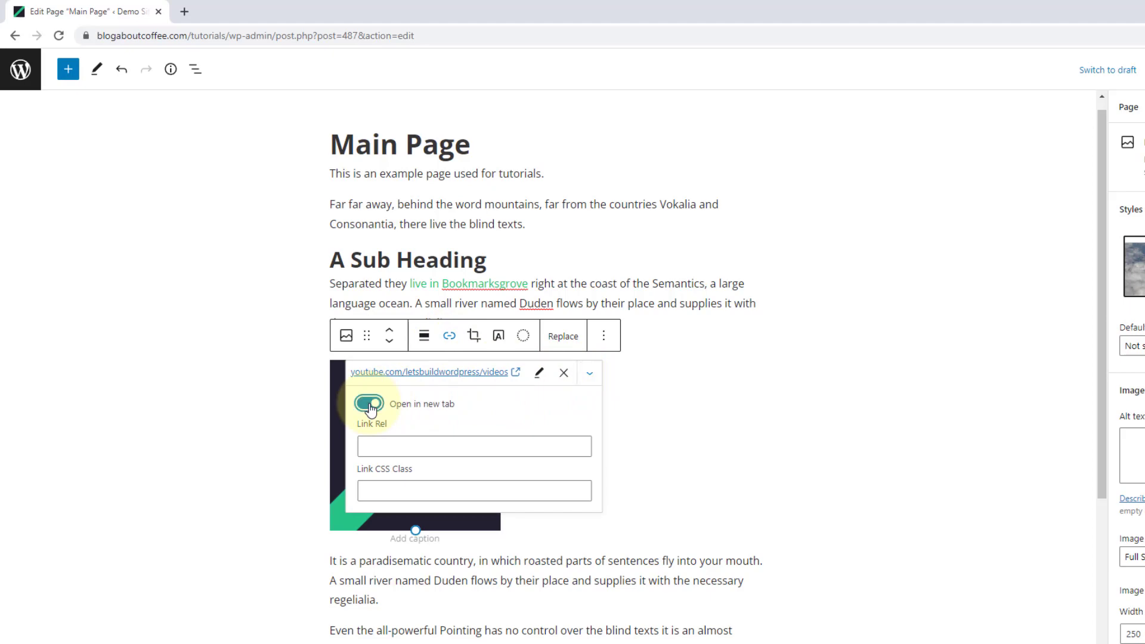
left_click(369, 403)
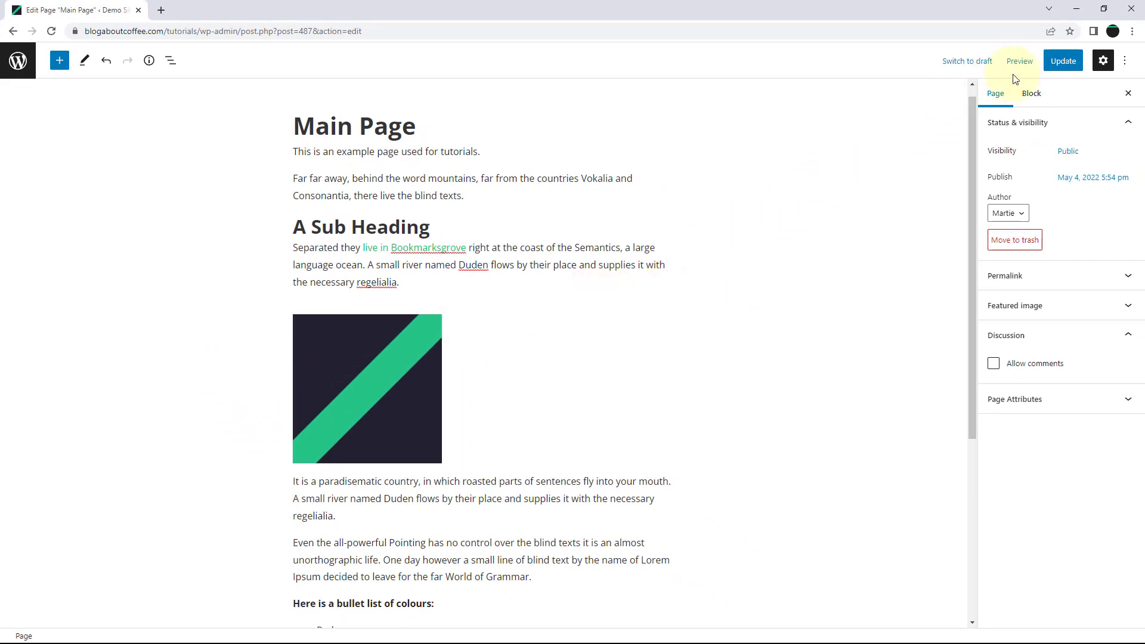
Update the page, view it live and test the image link.
left_click(1063, 61)
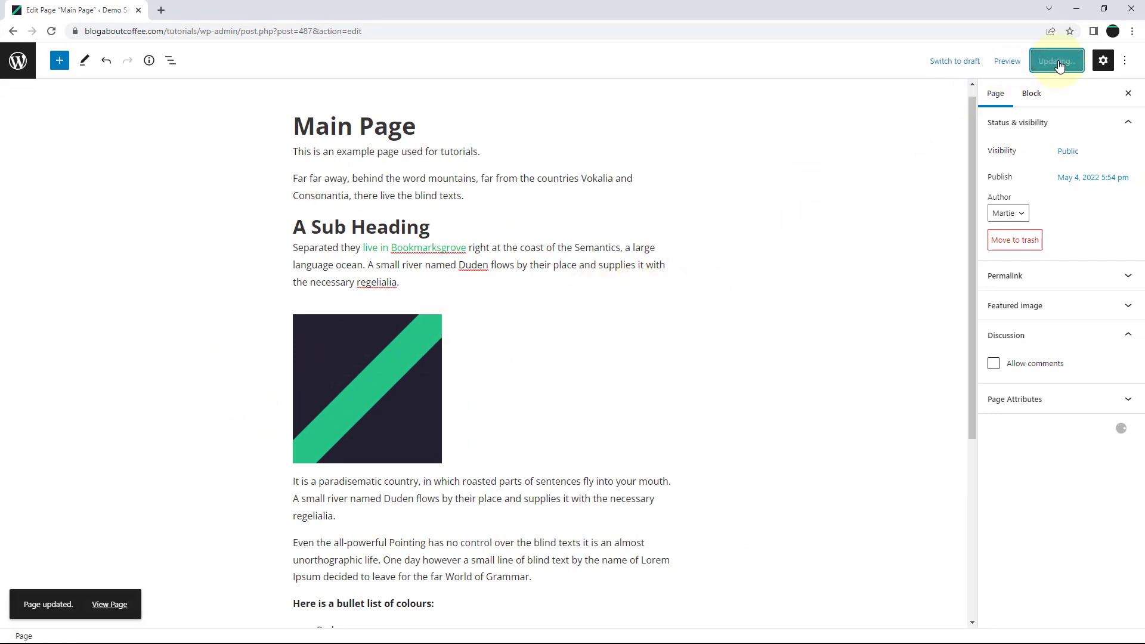
left_click(1056, 61)
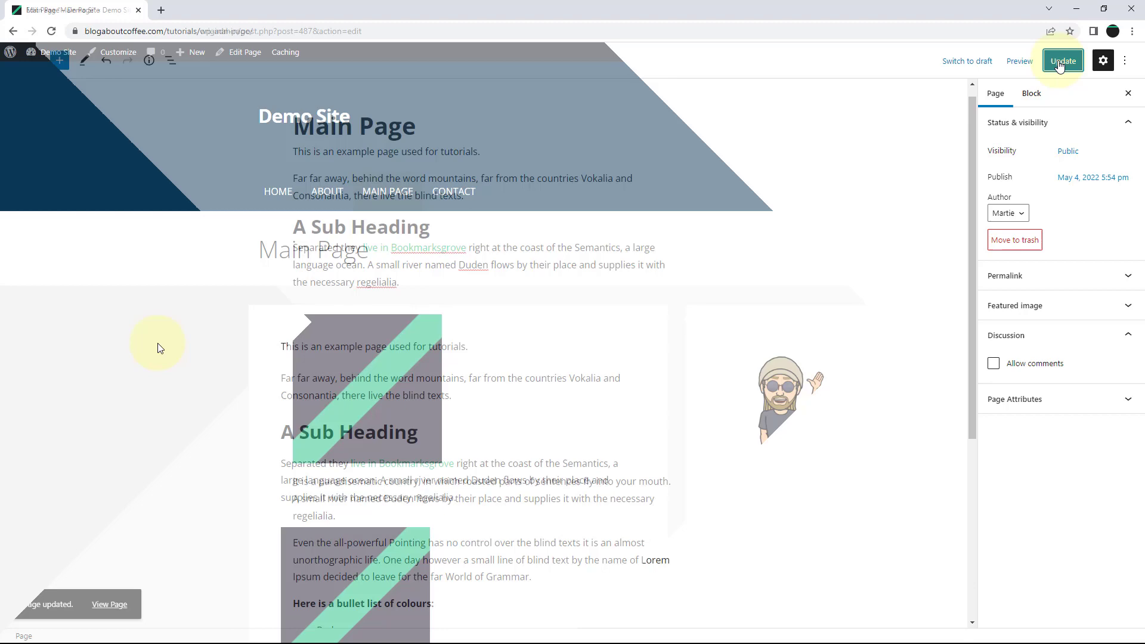
left_click(110, 603)
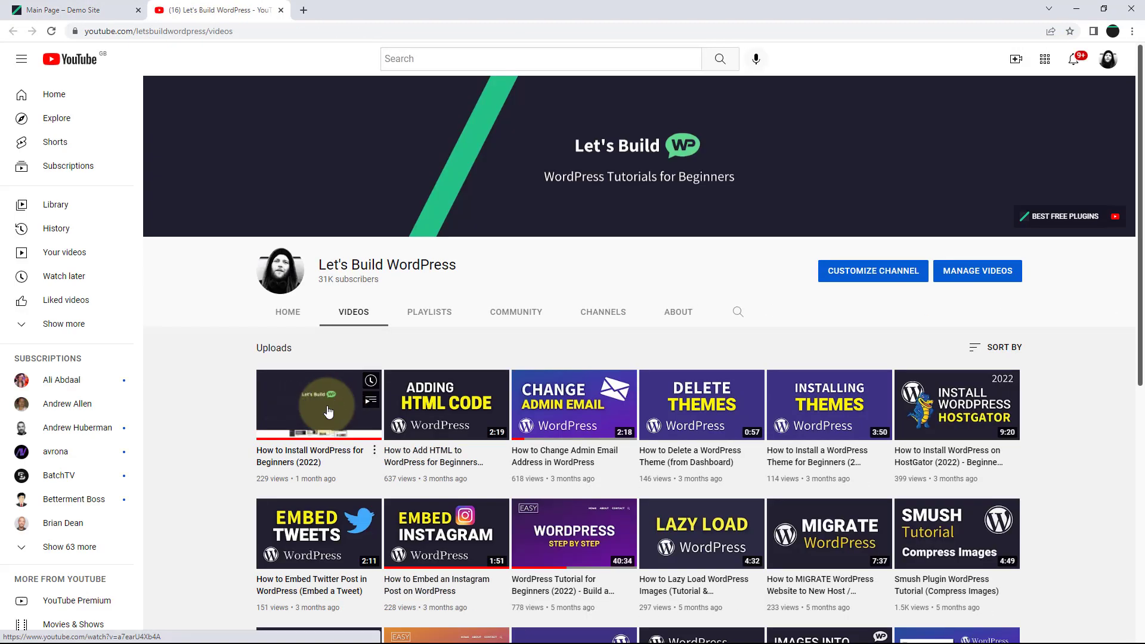
mouse_move(187, 347)
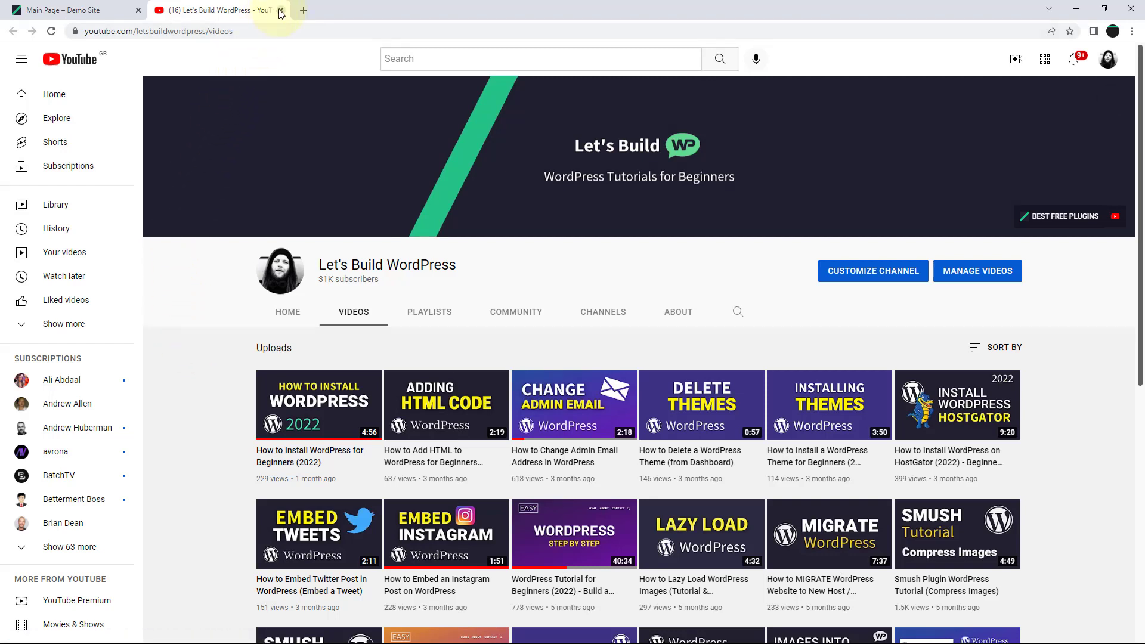
Close the YouTube channel tab, returning to the published Main Page.
left_click(281, 10)
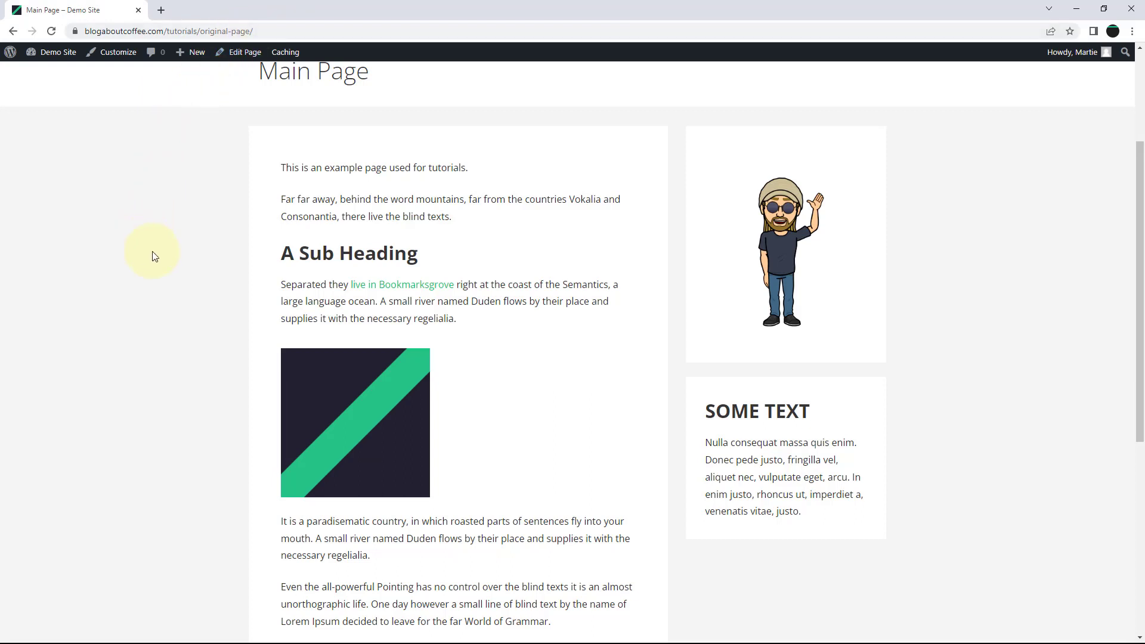